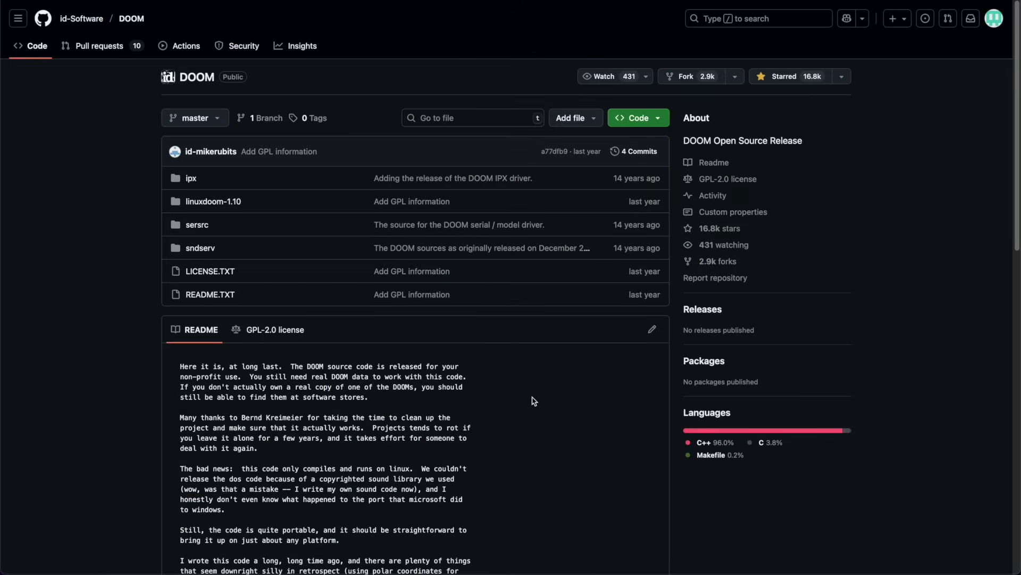
{"action": "scroll", "scroll_direction": "down", "scroll_amount": 3}
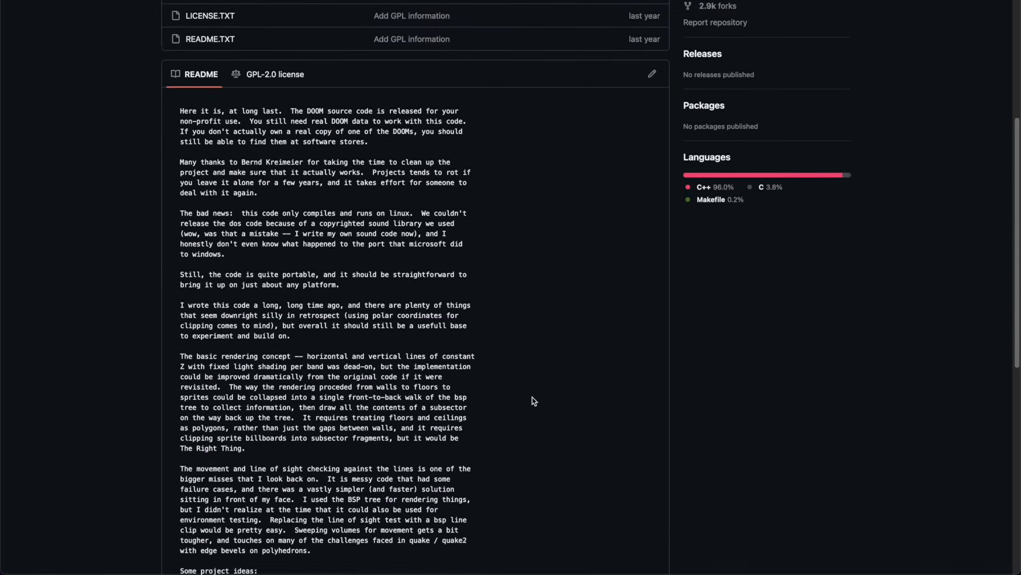
{"action": "scroll", "scroll_direction": "down", "scroll_amount": 3}
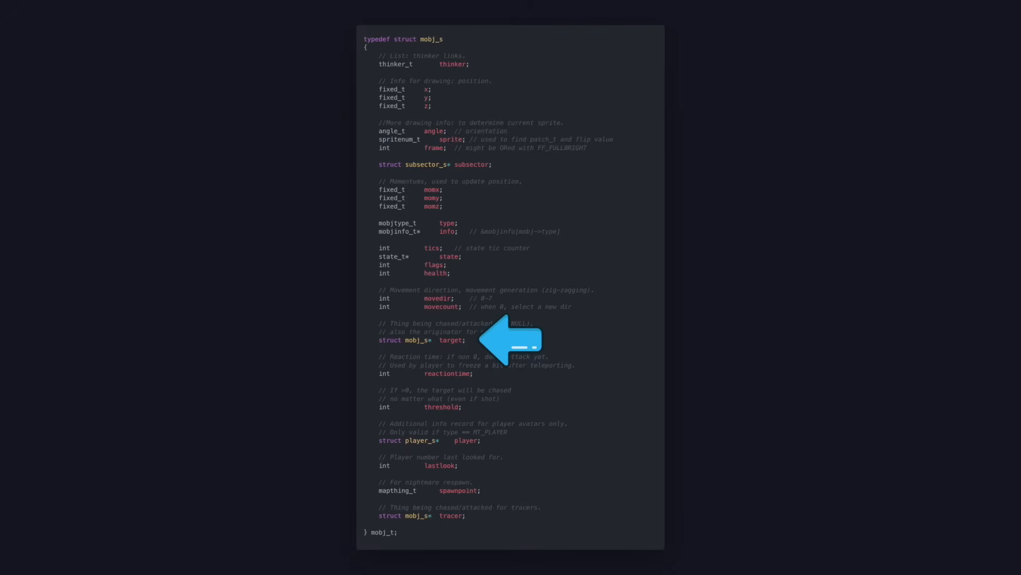
{"action": "mouse_move", "coordinate": [510, 139]}
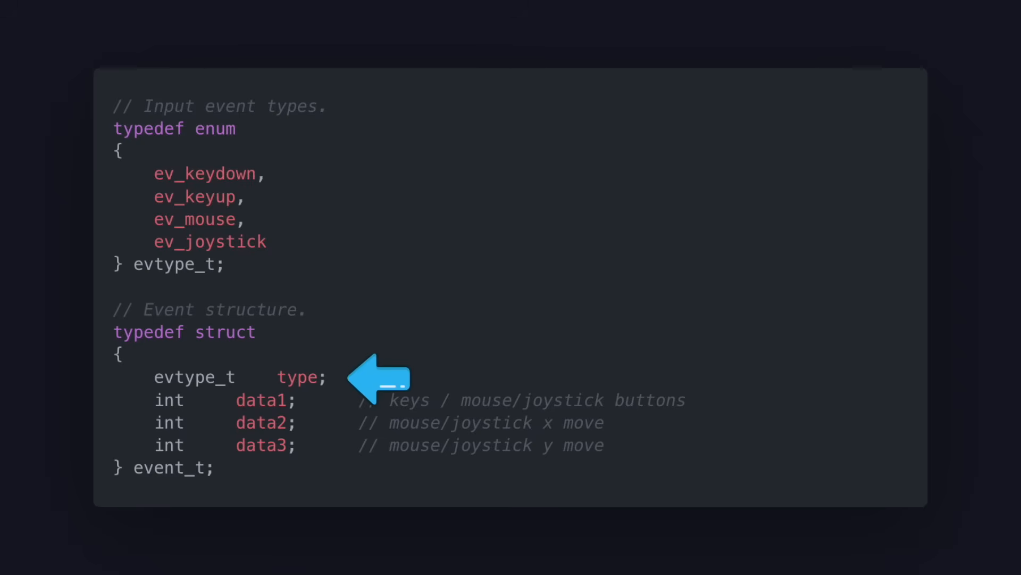
{"action": "mouse_move", "coordinate": [342, 422]}
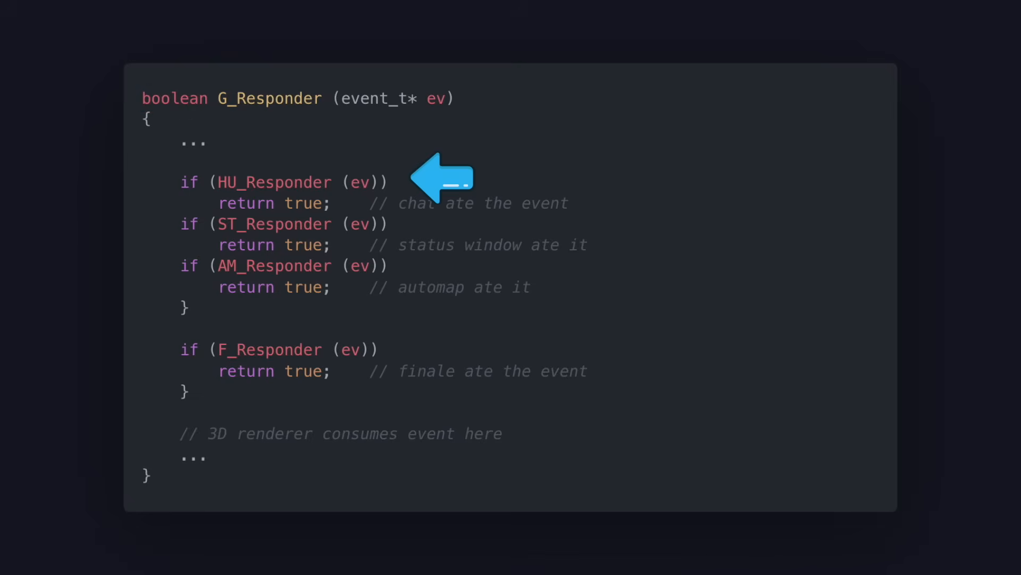
{"action": "mouse_move", "coordinate": [436, 265]}
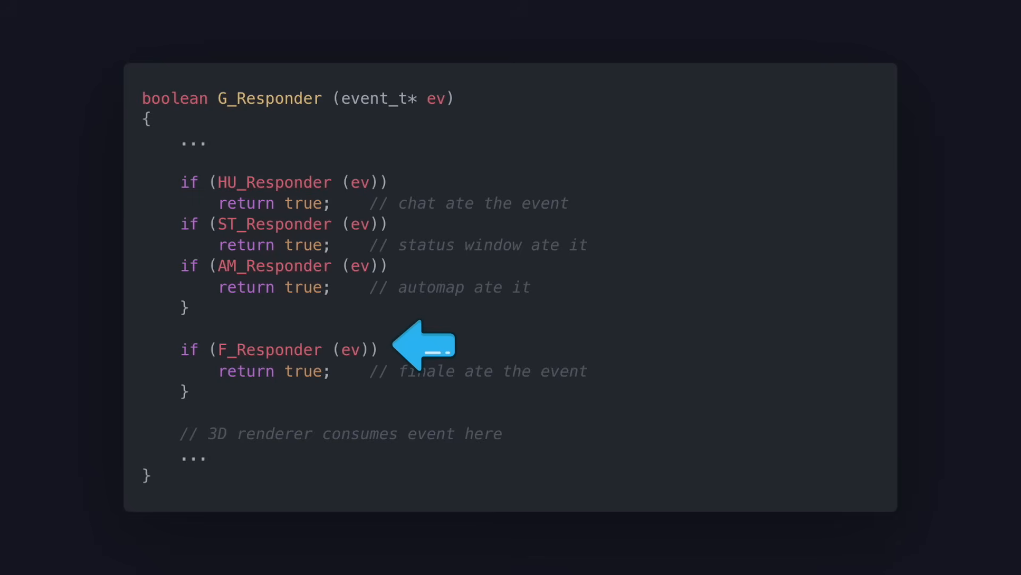
{"action": "mouse_move", "coordinate": [563, 432]}
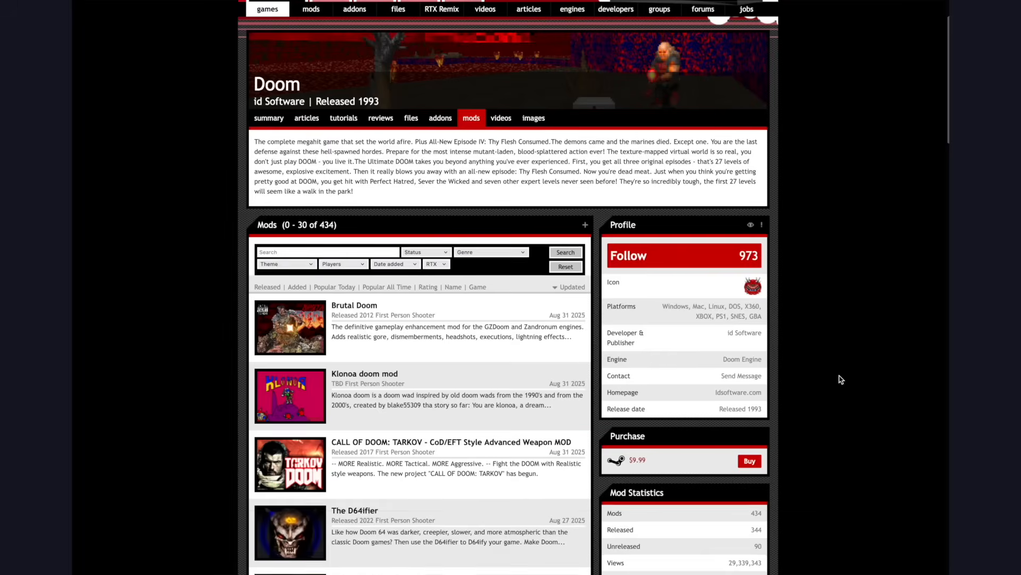
{"action": "scroll", "scroll_direction": "down", "scroll_amount": 3}
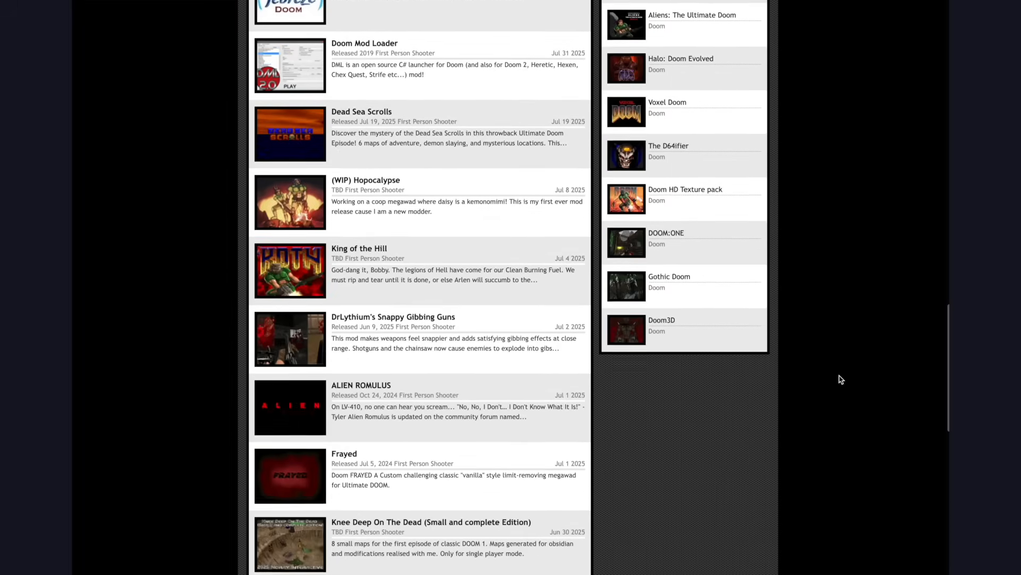
{"action": "scroll", "scroll_direction": "down", "scroll_amount": 3}
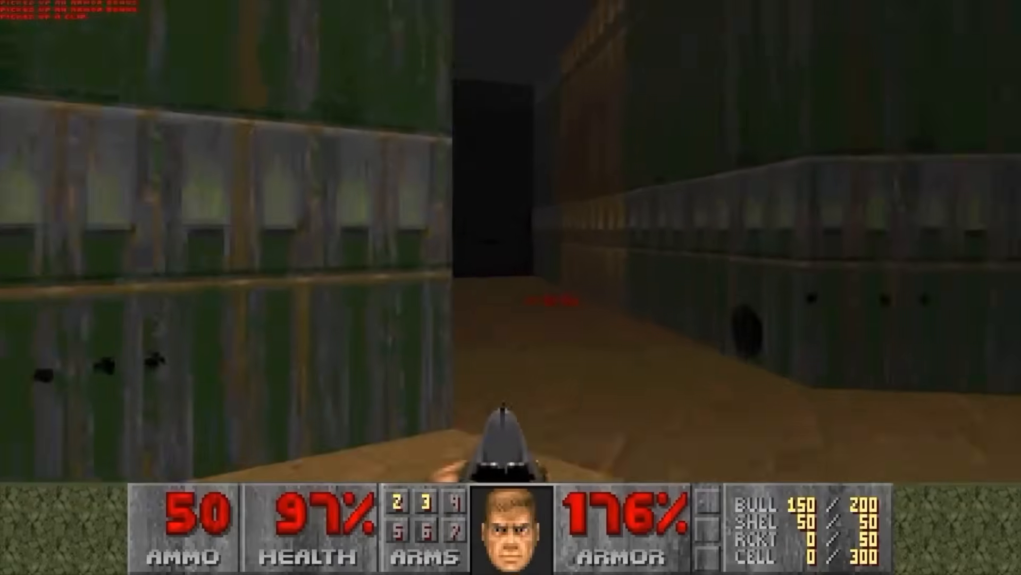
{"action": "key", "text": "alt+tab"}
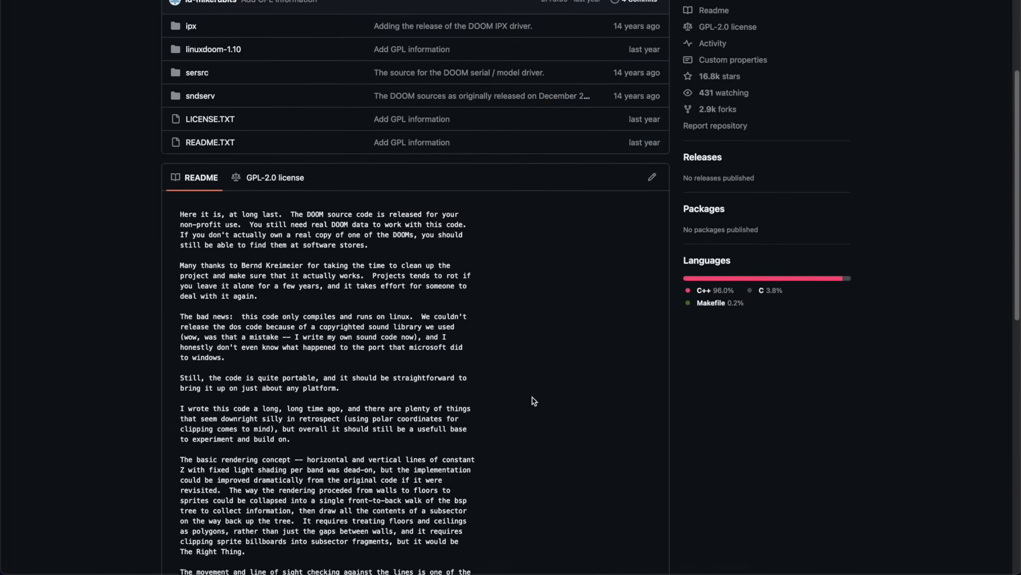
{"action": "scroll", "scroll_direction": "down", "scroll_amount": 3}
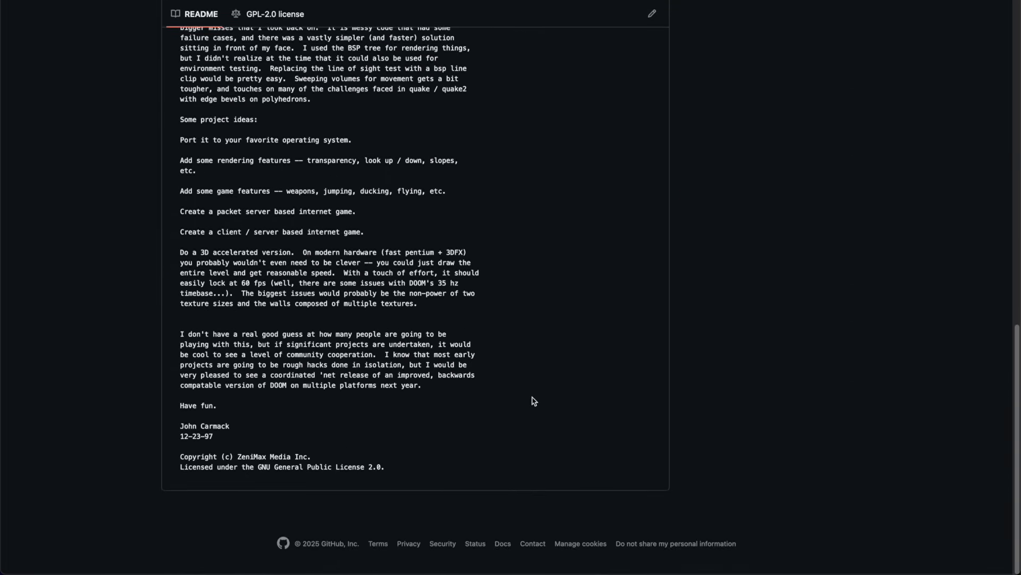